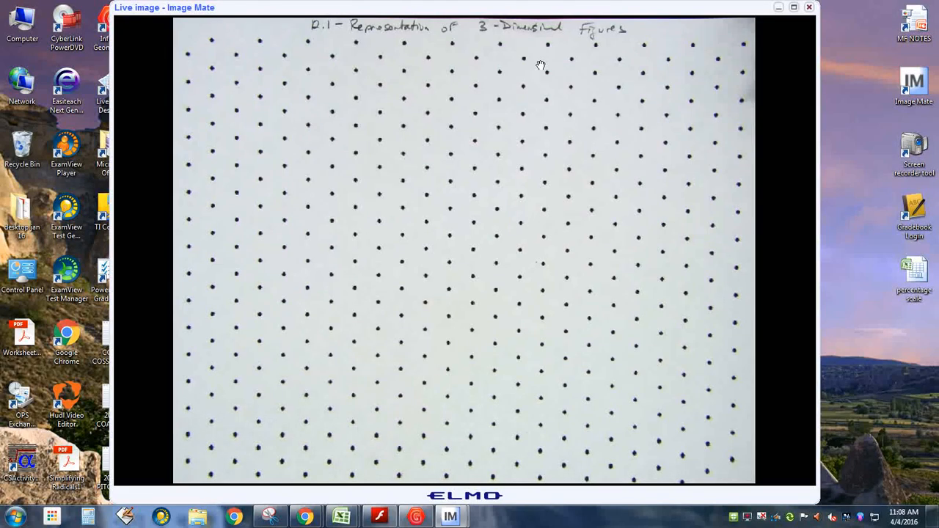
mouse_move(539, 79)
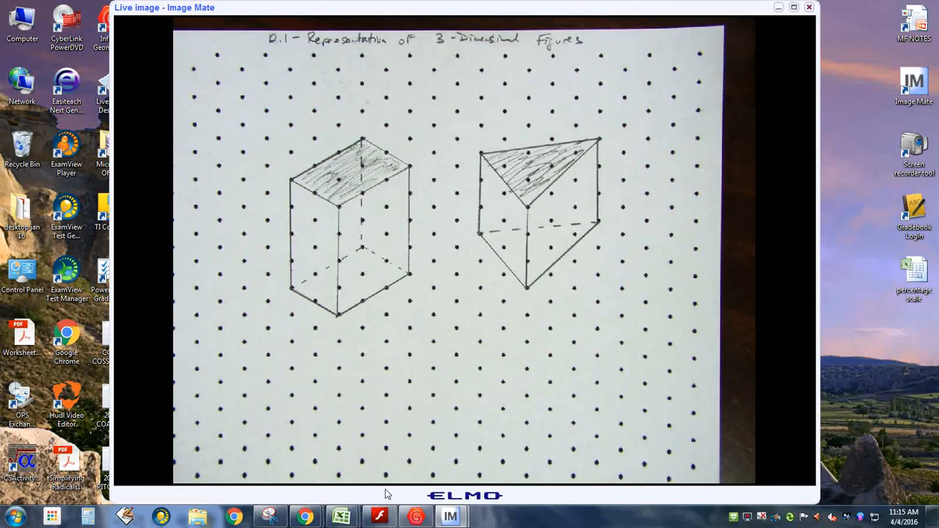
Step: Bring the Geometry eStudent textbook forward and advance to the page after 839
click(379, 516)
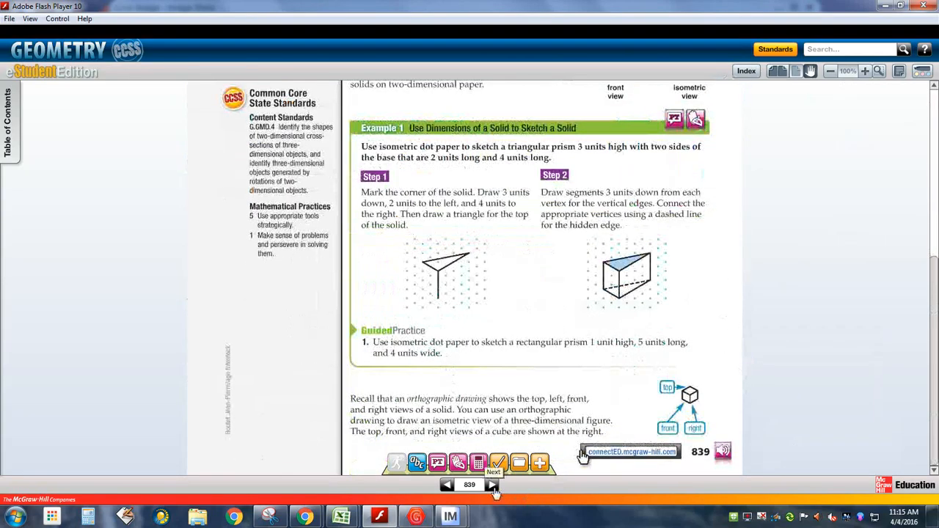
click(491, 484)
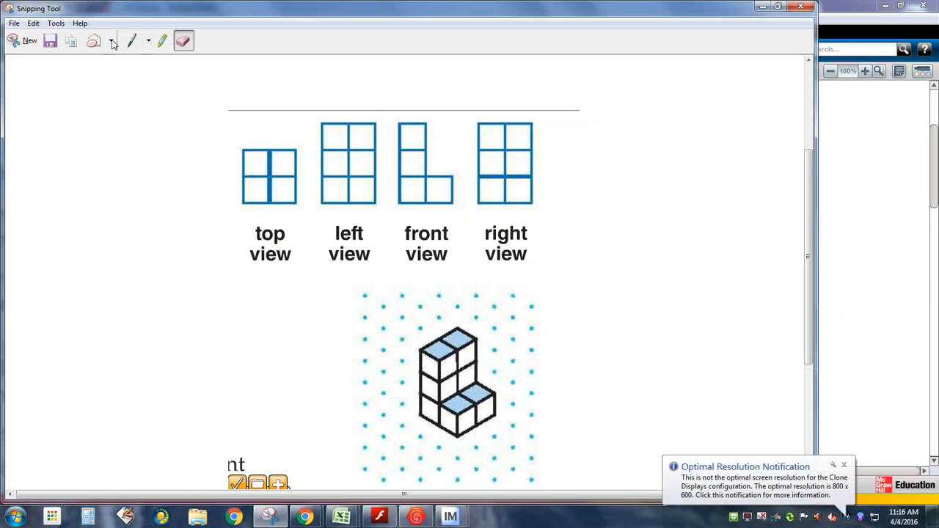
Step: Pen-draw arrows labelled T, L, F and R pointing at the block solid
click(131, 41)
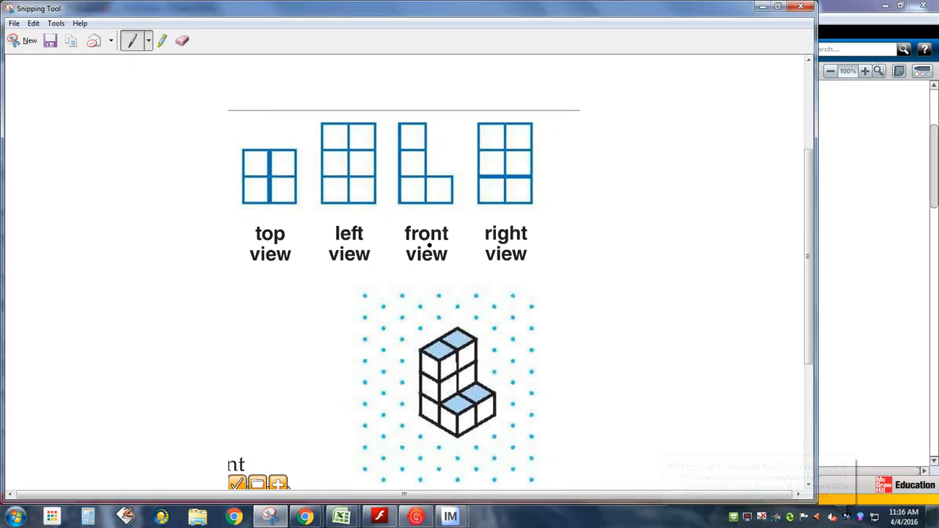
mouse_move(505, 236)
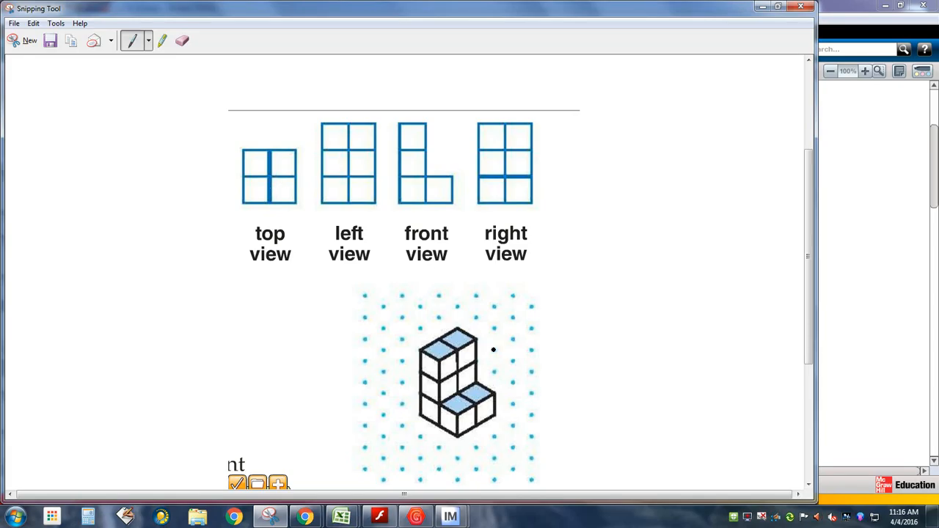
mouse_move(508, 378)
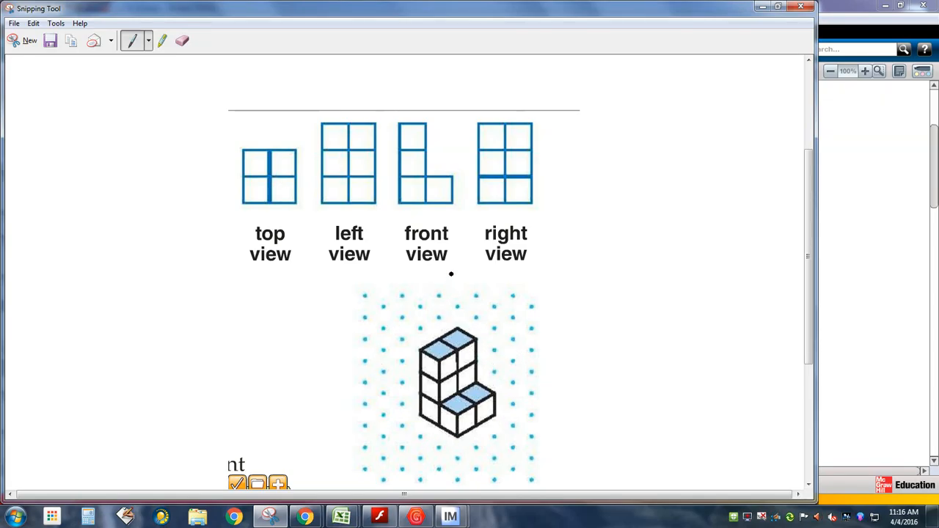
drag(450, 282, 450, 312)
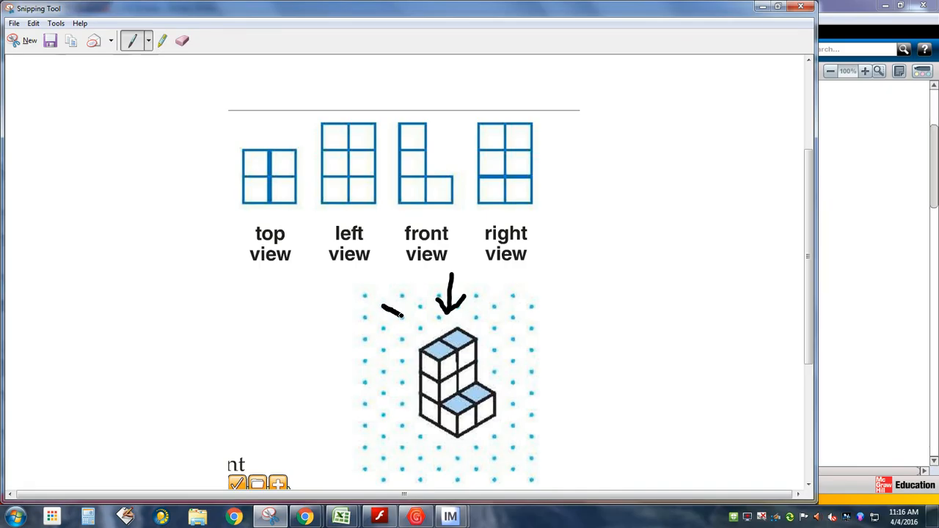
drag(370, 301, 422, 334)
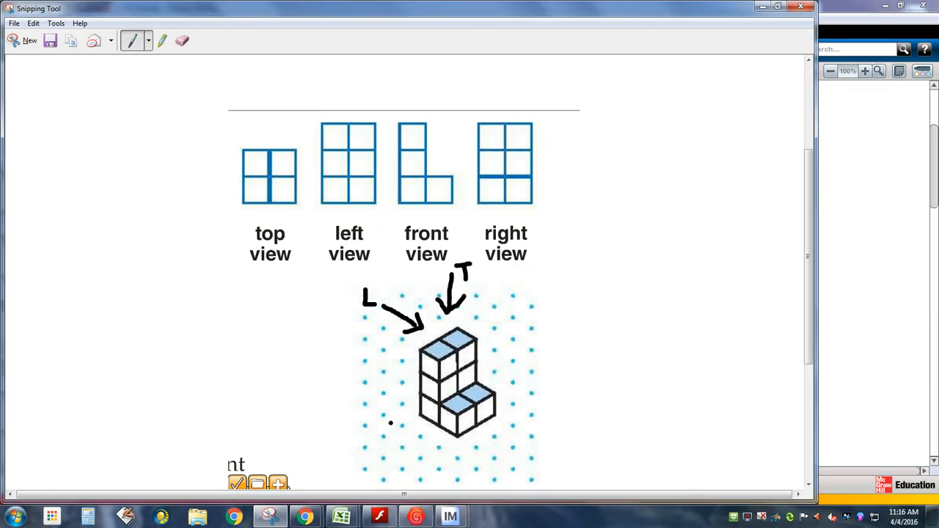
drag(385, 436, 411, 414)
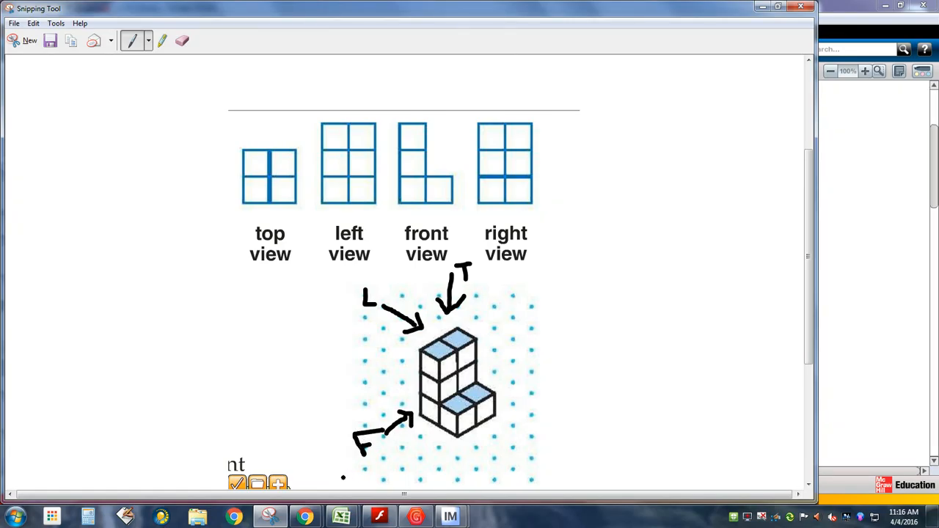
drag(505, 438, 545, 439)
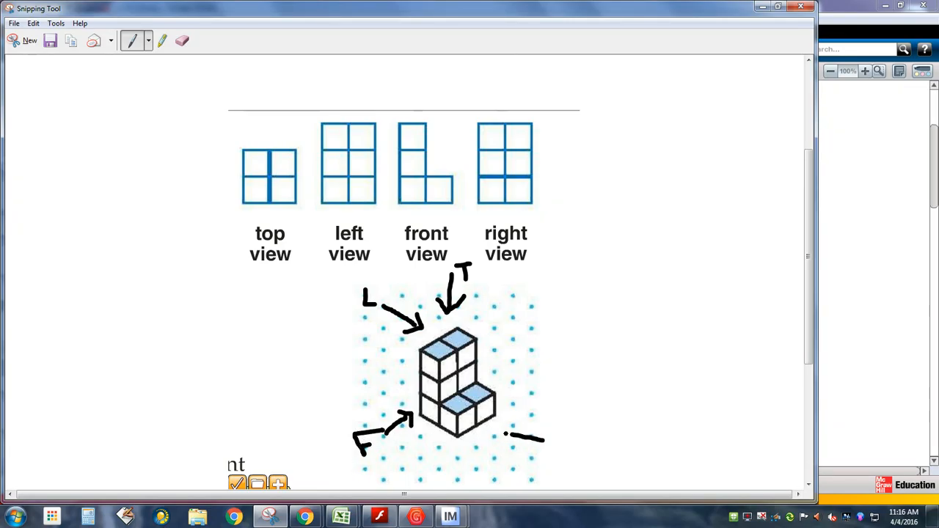
drag(554, 446, 506, 437)
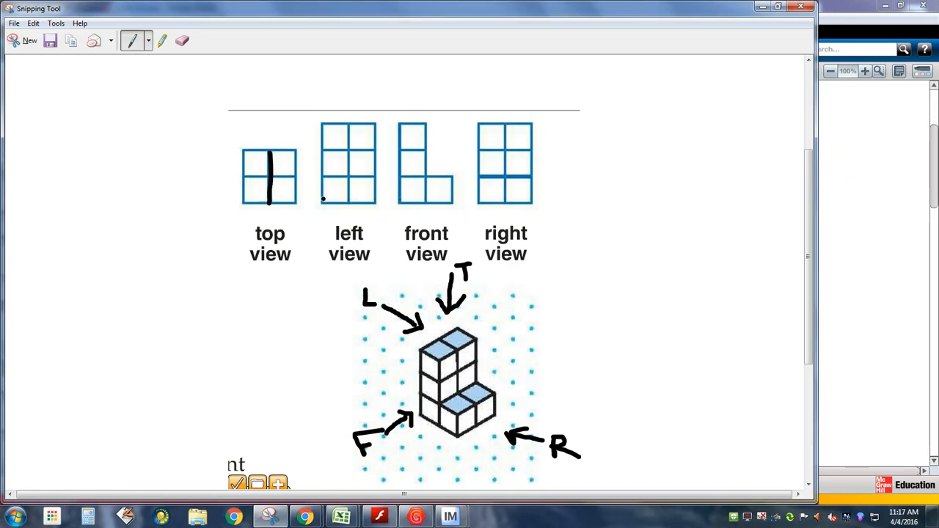
Step: Ink a bold line across the right view and trace curved arrows over the solid's cubes
drag(480, 176, 512, 176)
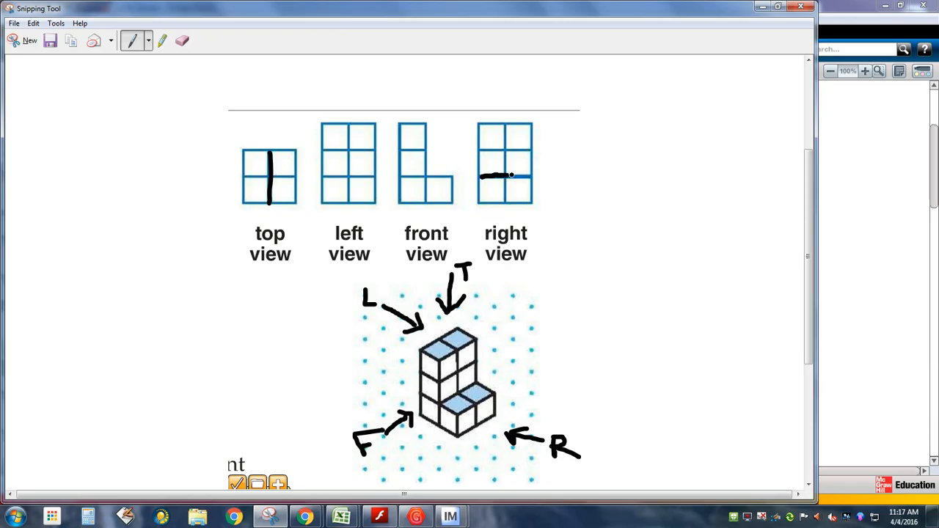
drag(480, 175, 536, 175)
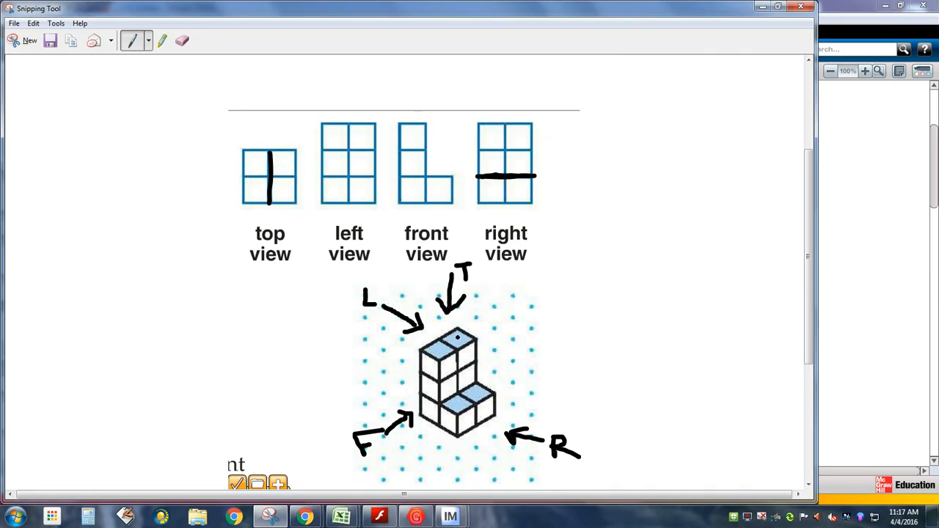
drag(469, 341, 475, 396)
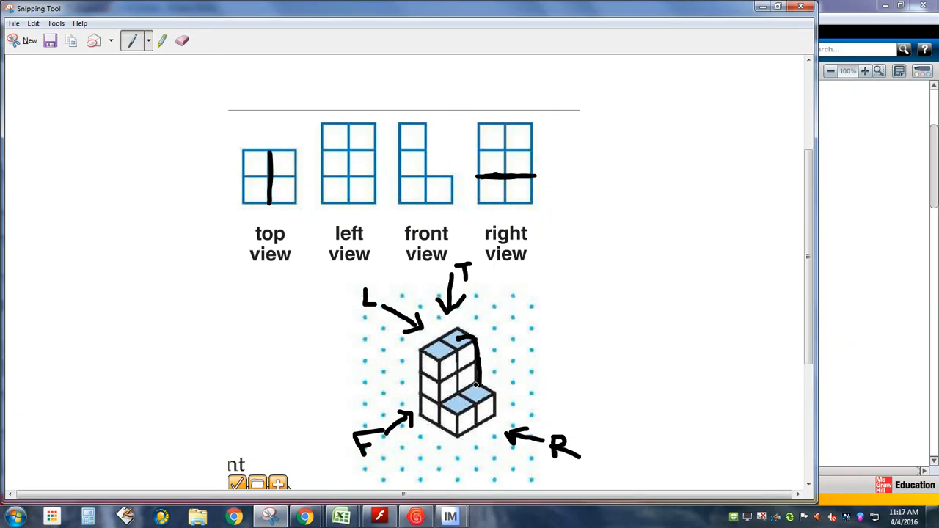
drag(475, 377, 483, 400)
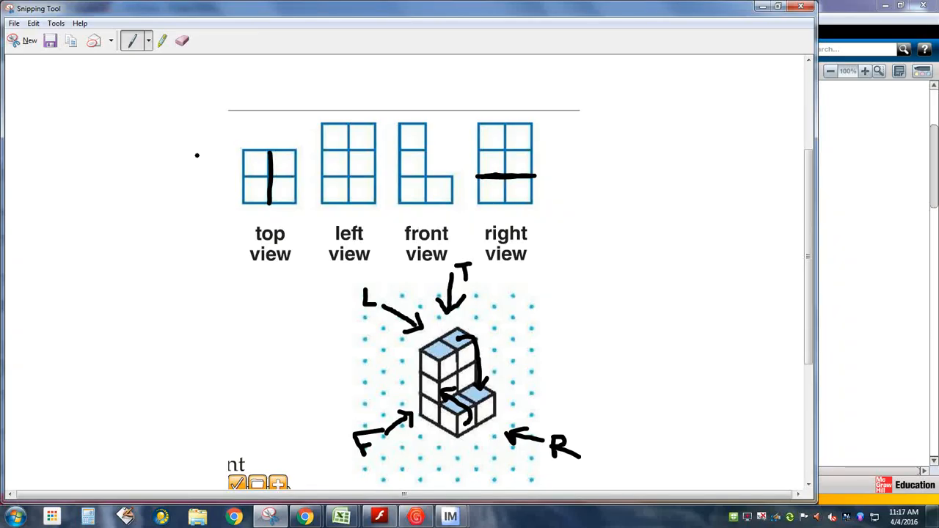
Step: Erase the small curved arrows drawn over the block solid, then return to the Pen
click(182, 40)
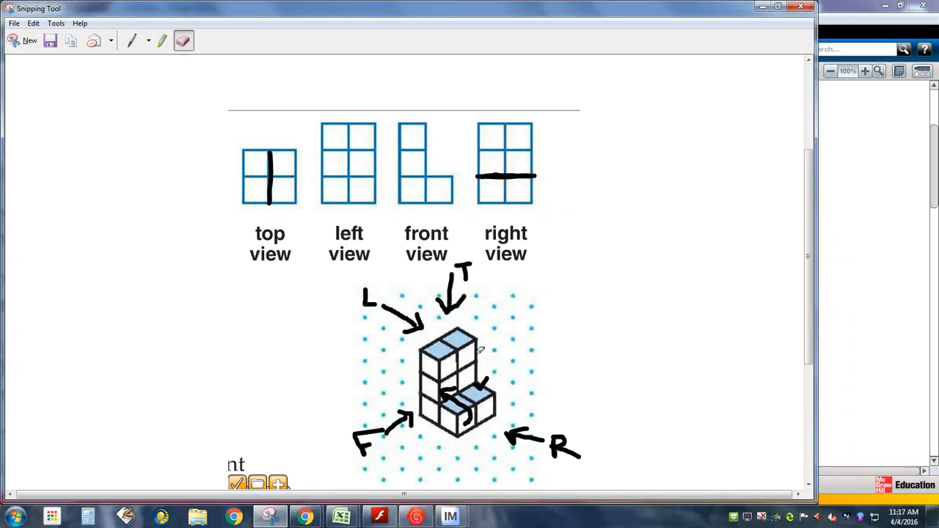
drag(470, 388, 452, 410)
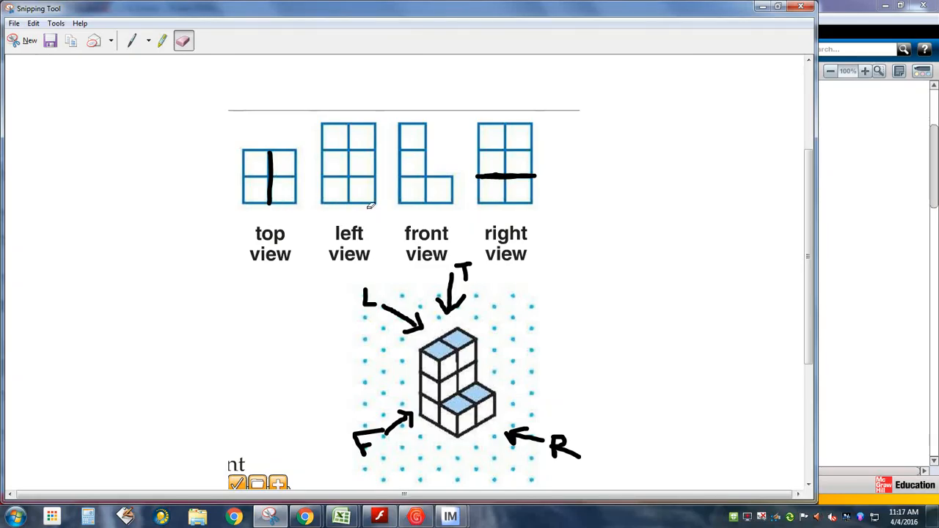
mouse_move(405, 292)
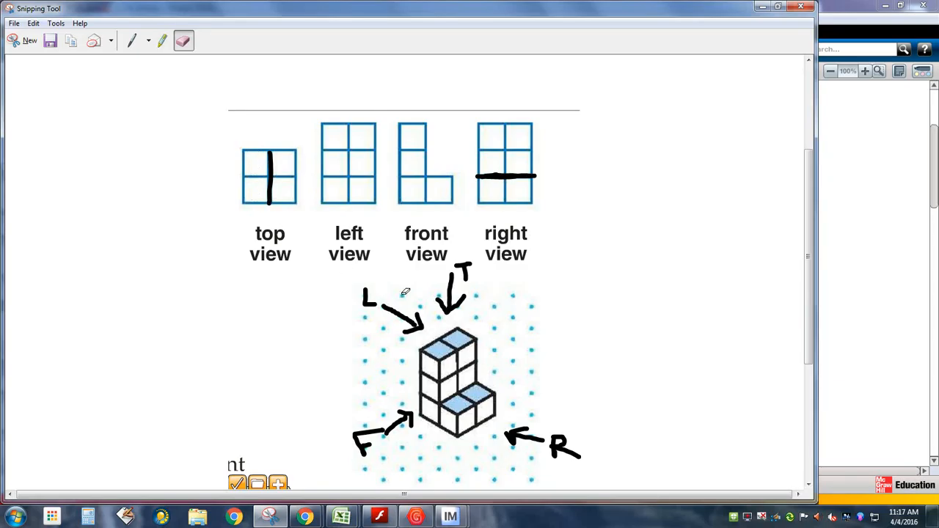
mouse_move(409, 133)
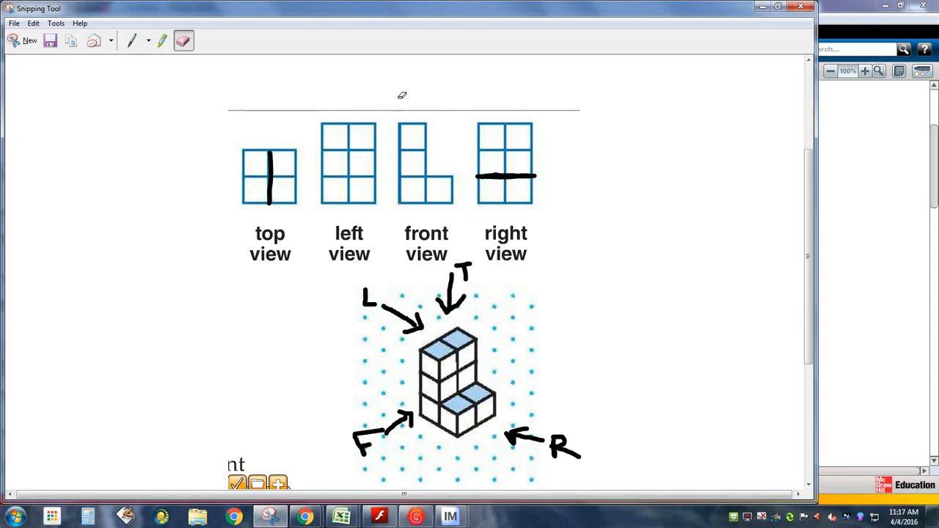
click(132, 41)
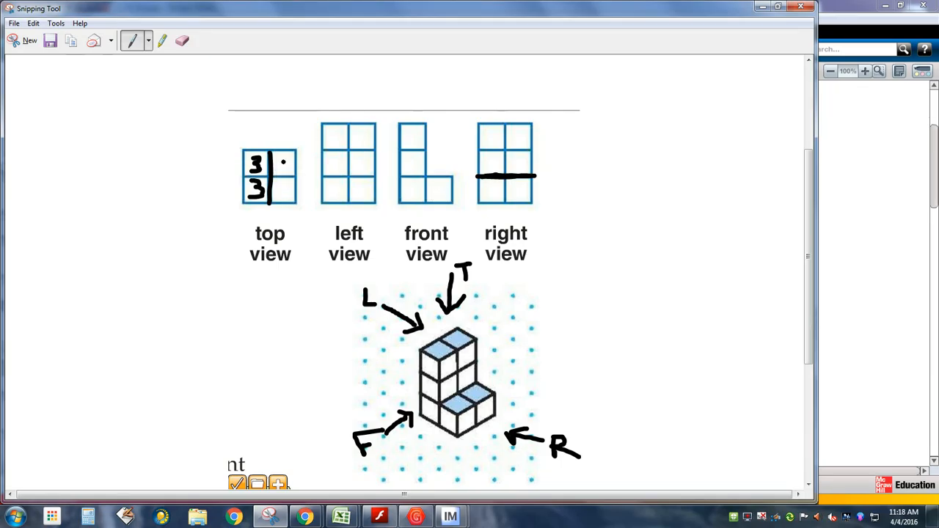
Step: Write a 3 in each left-column square of the top view
text(1)
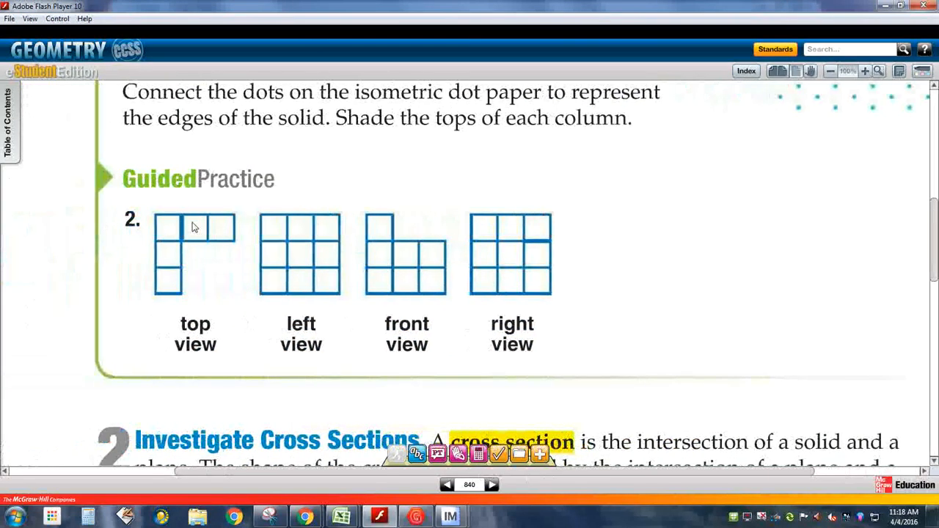
mouse_move(760, 139)
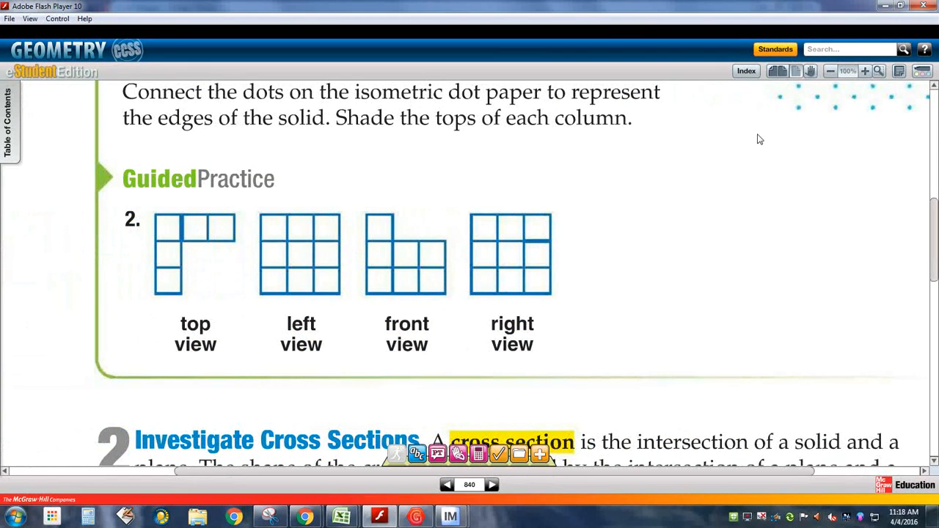
mouse_move(878, 71)
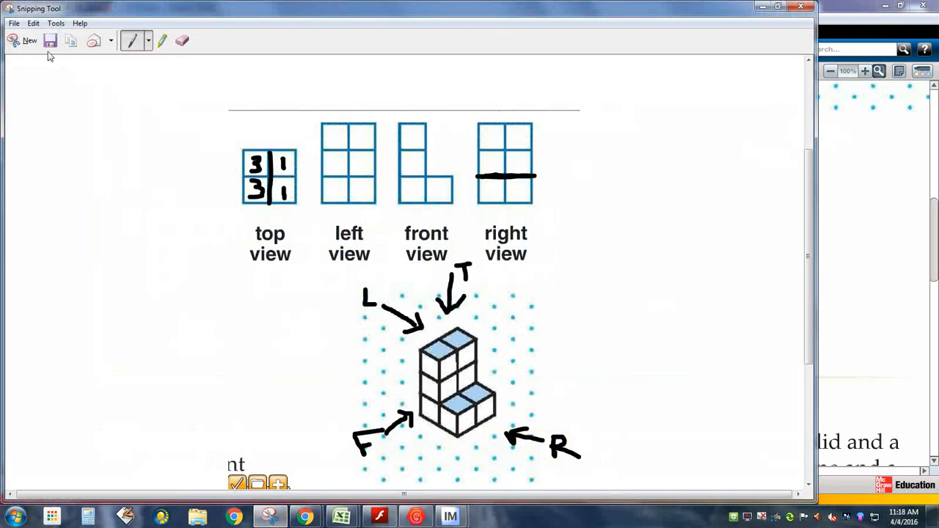
Step: Start a new snip of problem 2's top, left, front and right view grids
click(29, 40)
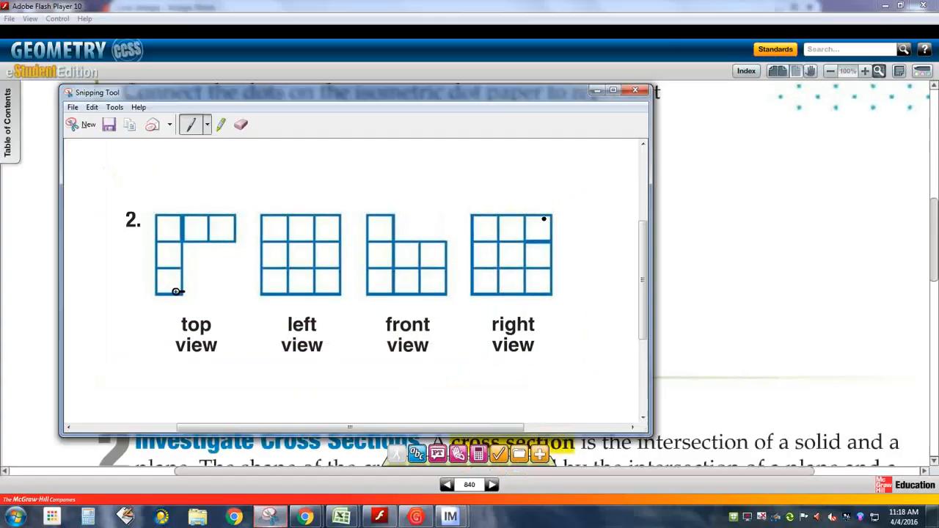
Step: Drag the problem 2 snip window left, beside Image Mate's dot-paper feed
drag(352, 91, 235, 8)
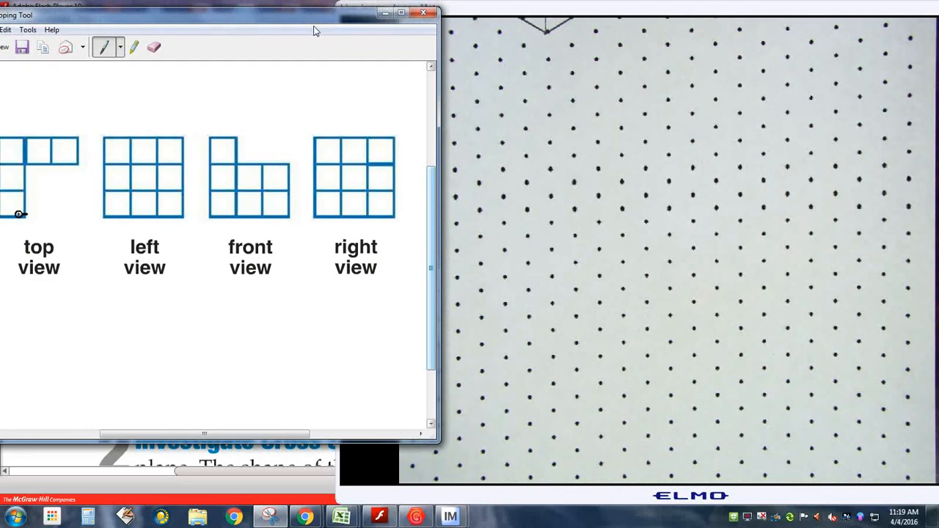
drag(314, 16, 284, 16)
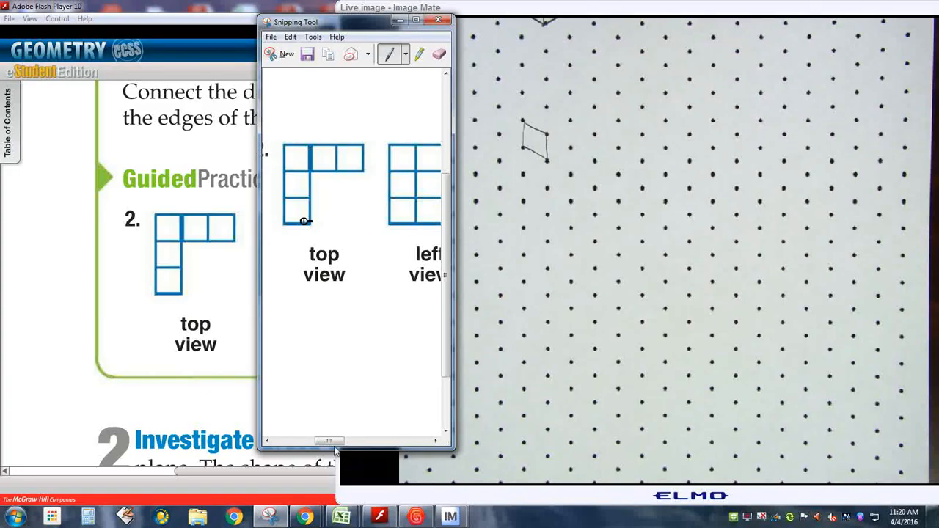
Step: Sketch the first square face of problem 2's solid on the dot paper
drag(319, 441, 360, 440)
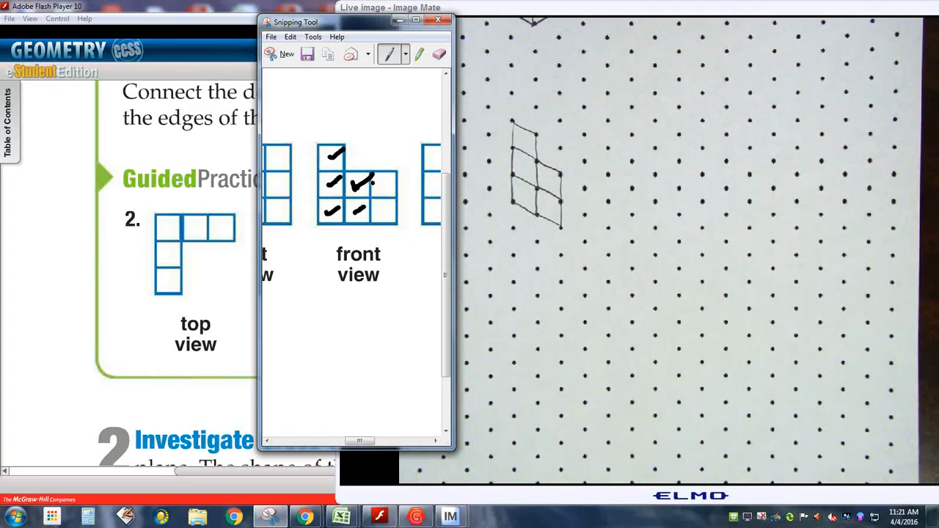
Step: Check off another front-view square in the problem 2 snip
drag(378, 176, 393, 199)
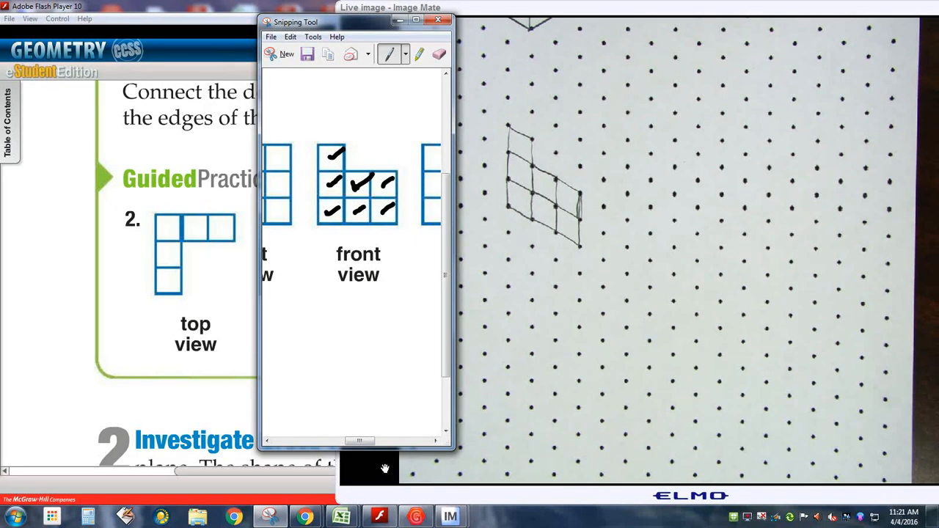
Step: Sketch the row of top cubes extending back from the front face on the dot paper
drag(359, 441, 379, 441)
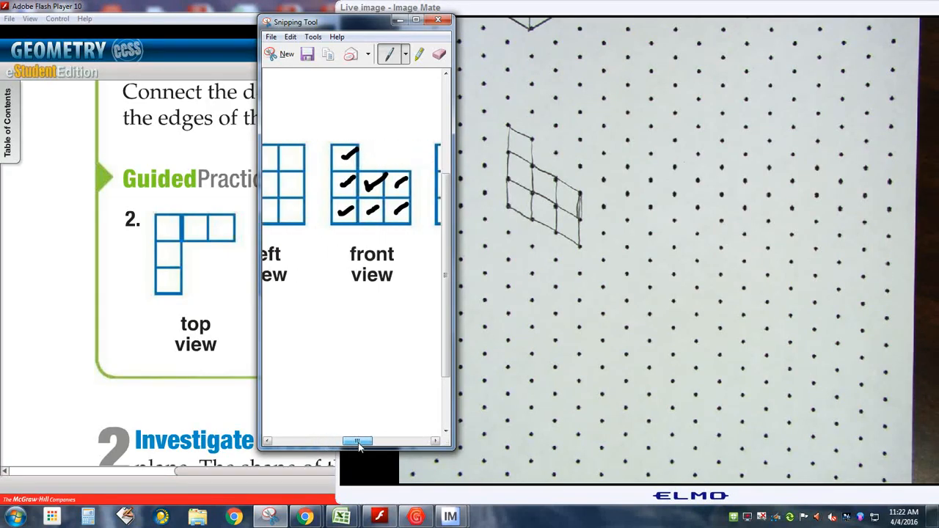
drag(359, 441, 330, 441)
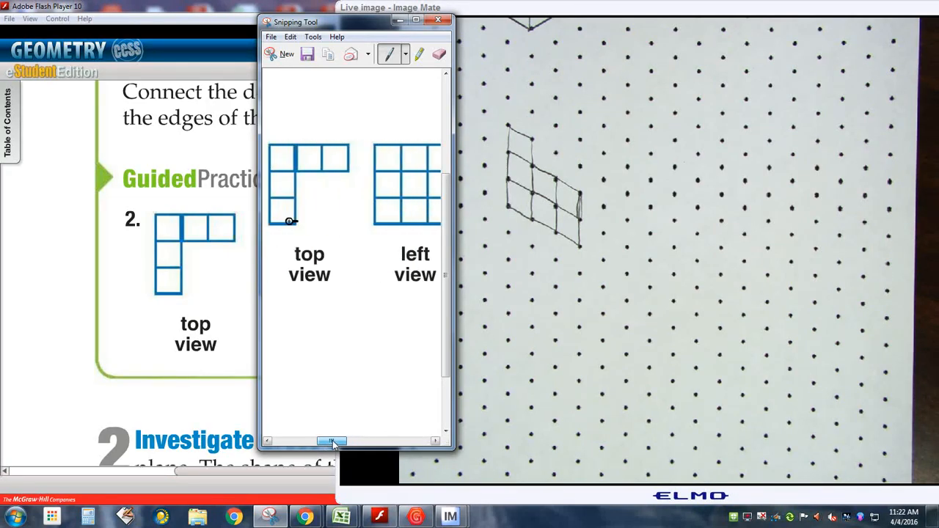
drag(330, 441, 365, 441)
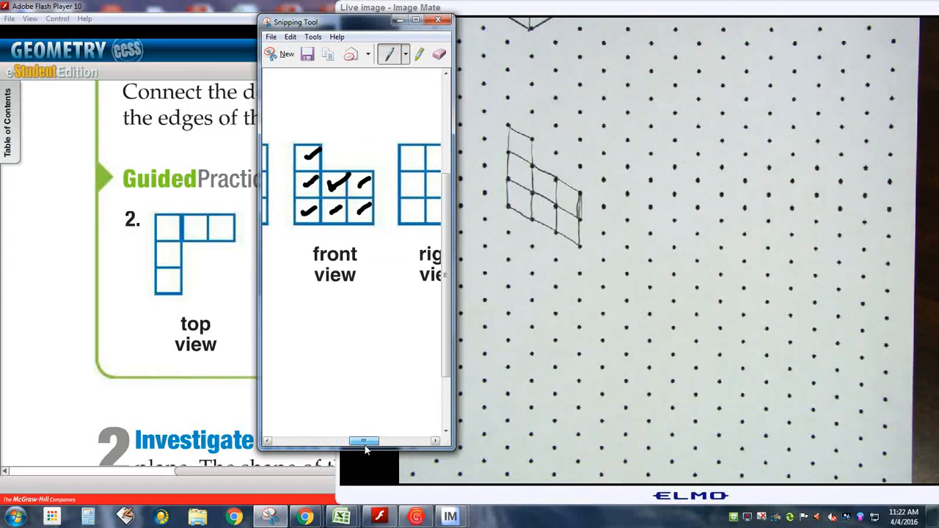
drag(365, 441, 349, 441)
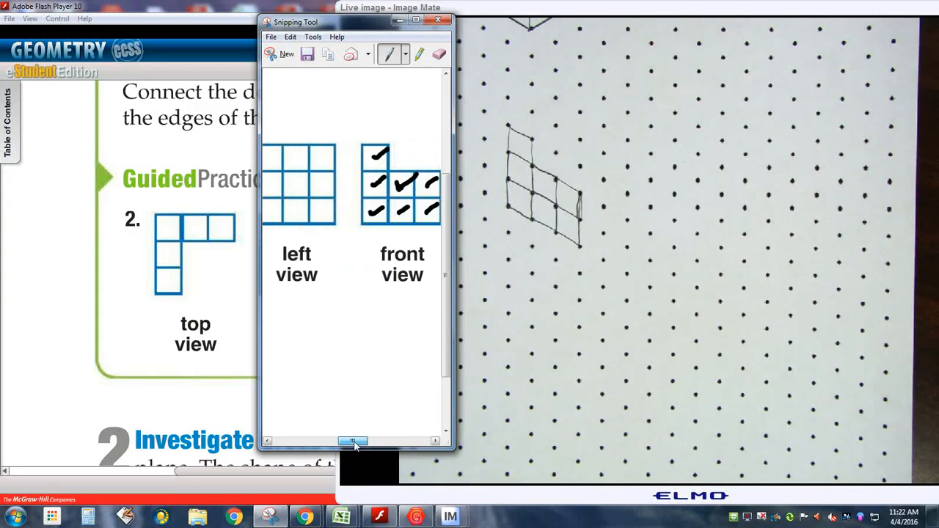
drag(355, 440, 322, 440)
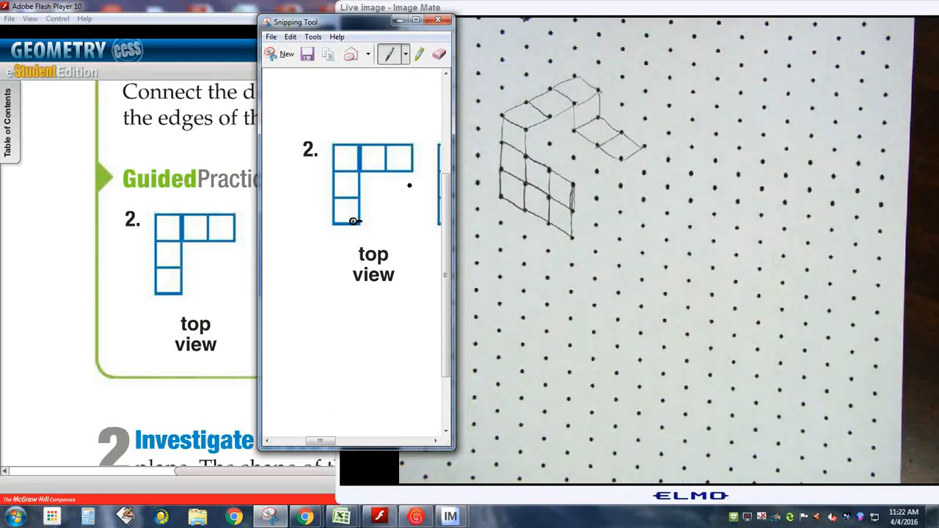
drag(409, 185, 389, 213)
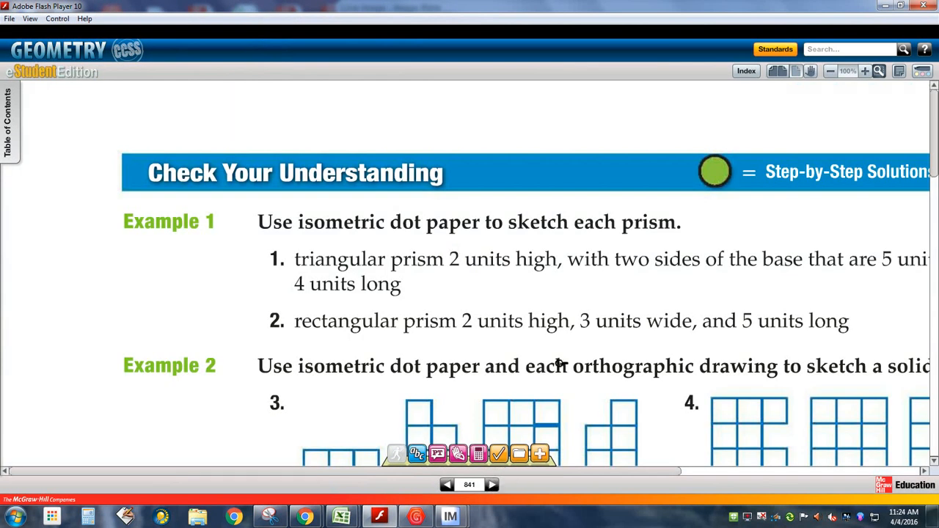
mouse_move(809, 71)
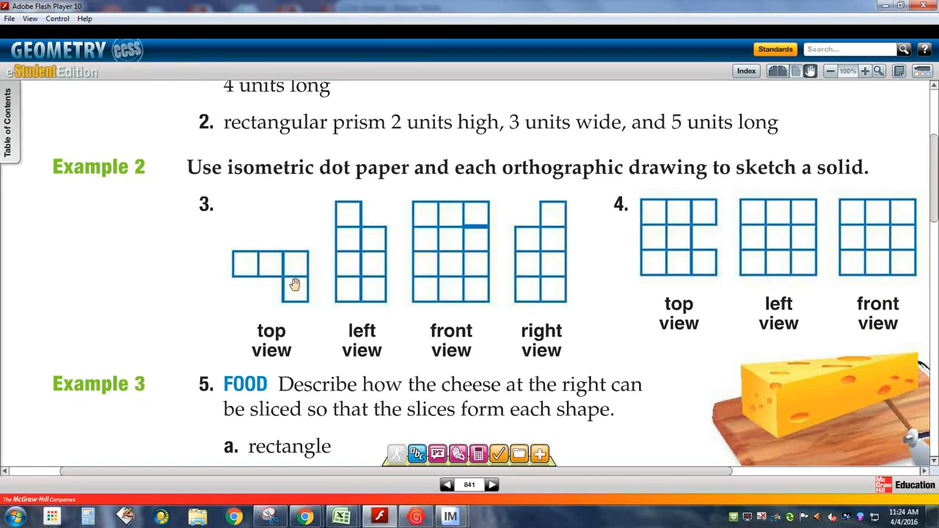
mouse_move(432, 239)
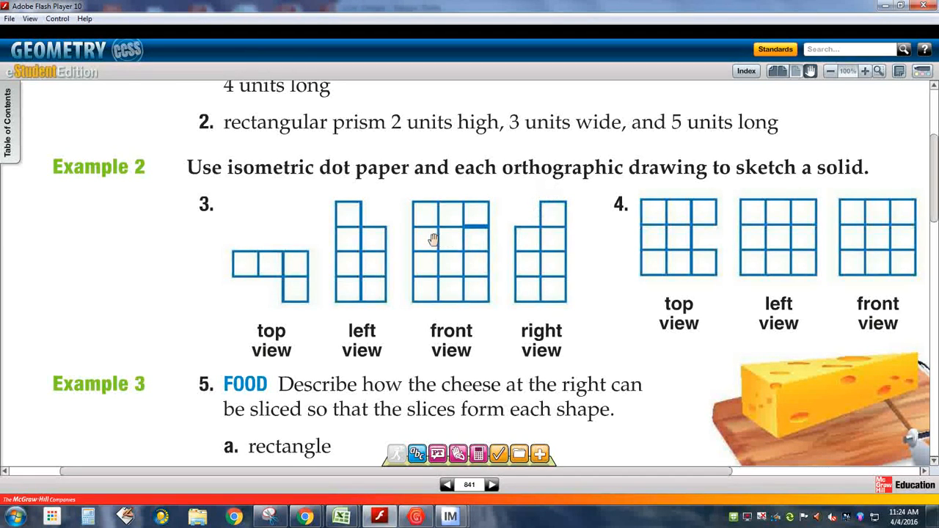
mouse_move(424, 243)
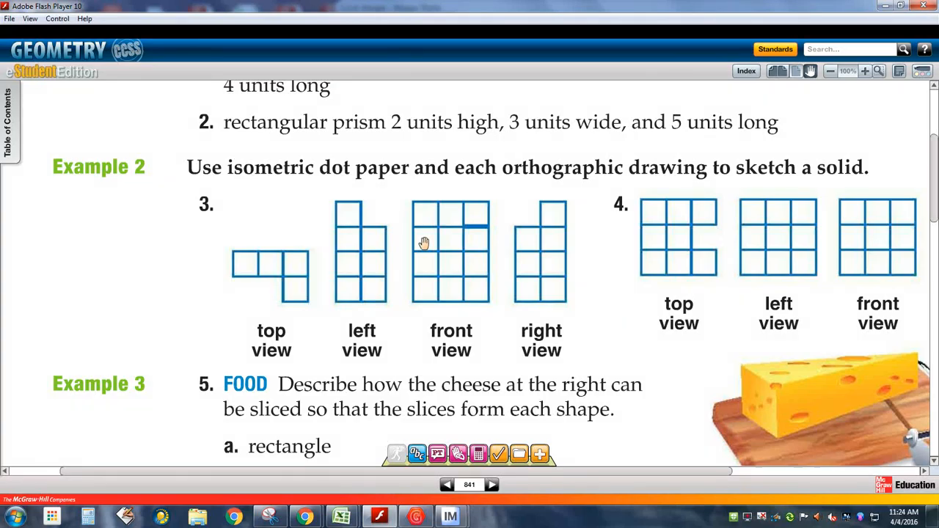
mouse_move(297, 284)
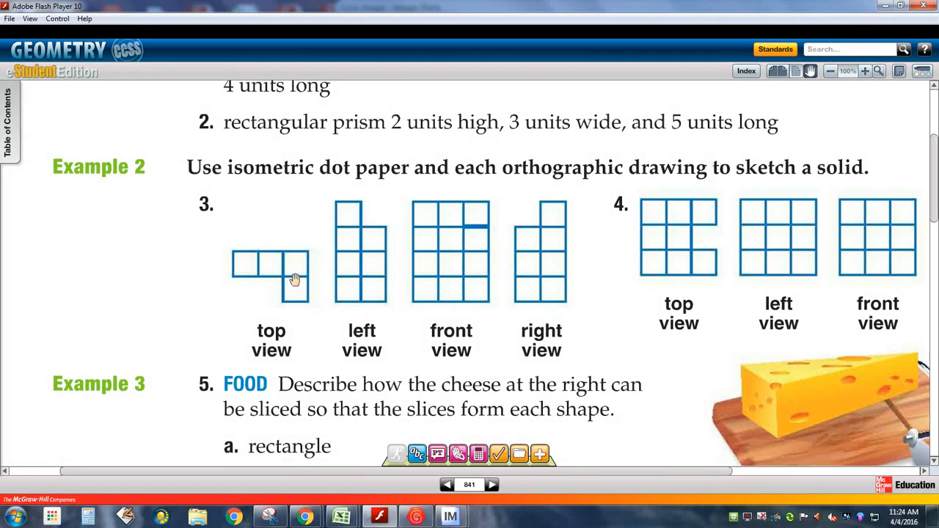
mouse_move(490, 226)
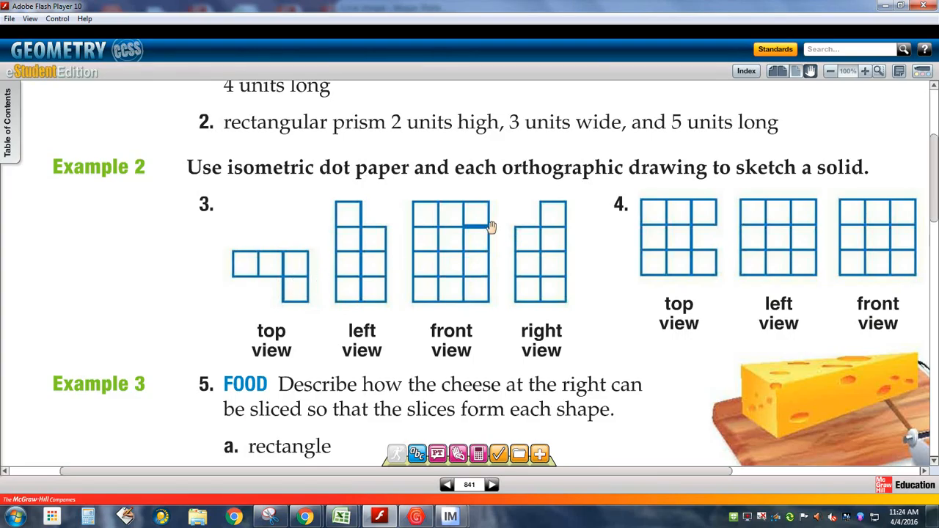
mouse_move(476, 230)
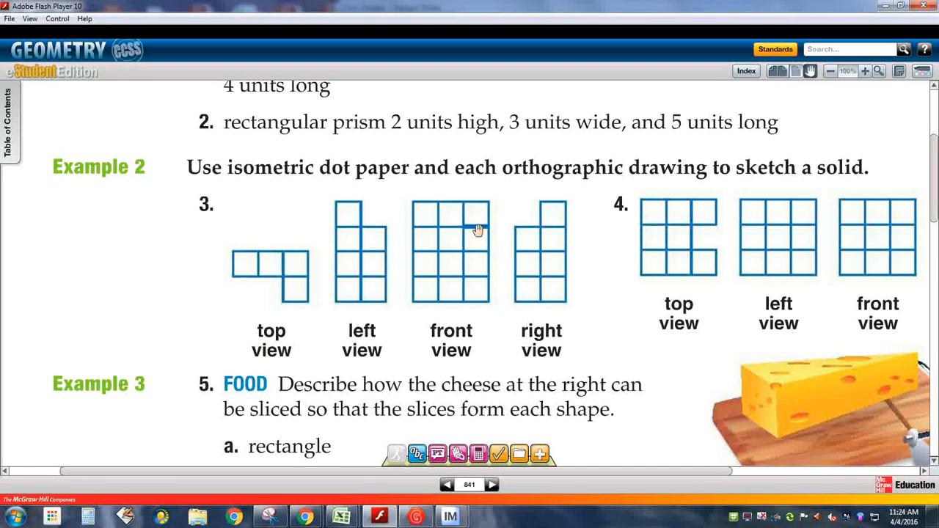
mouse_move(353, 271)
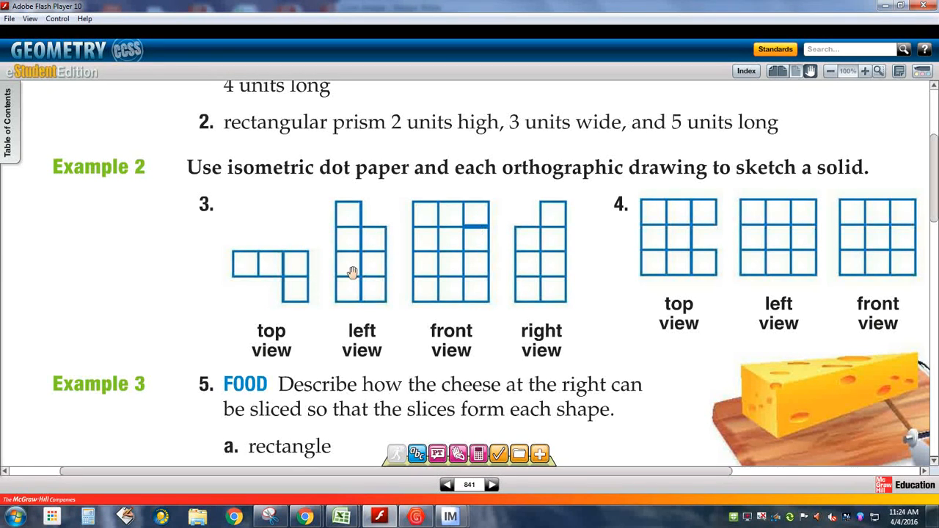
mouse_move(312, 279)
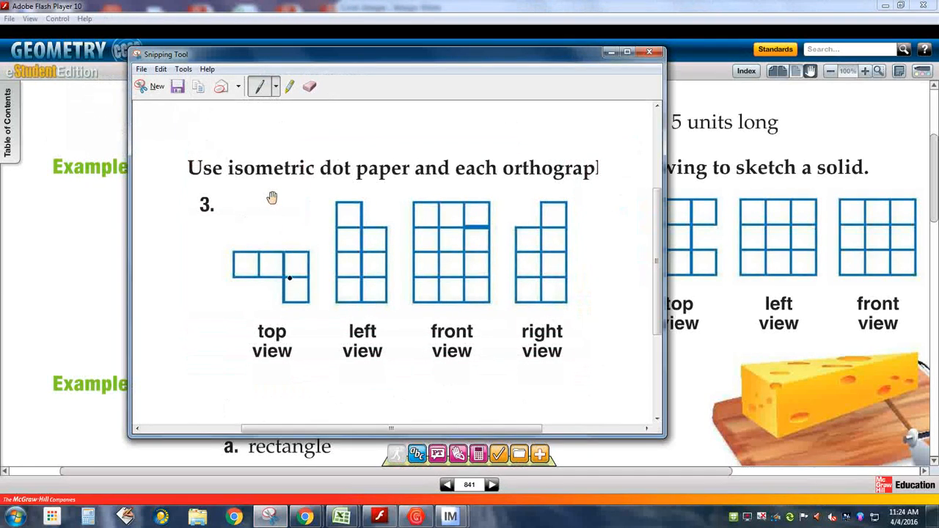
Step: Bold a top-view edge, label '#'s 3-14' above problem 3, and close the snip for page 841
drag(272, 277, 307, 277)
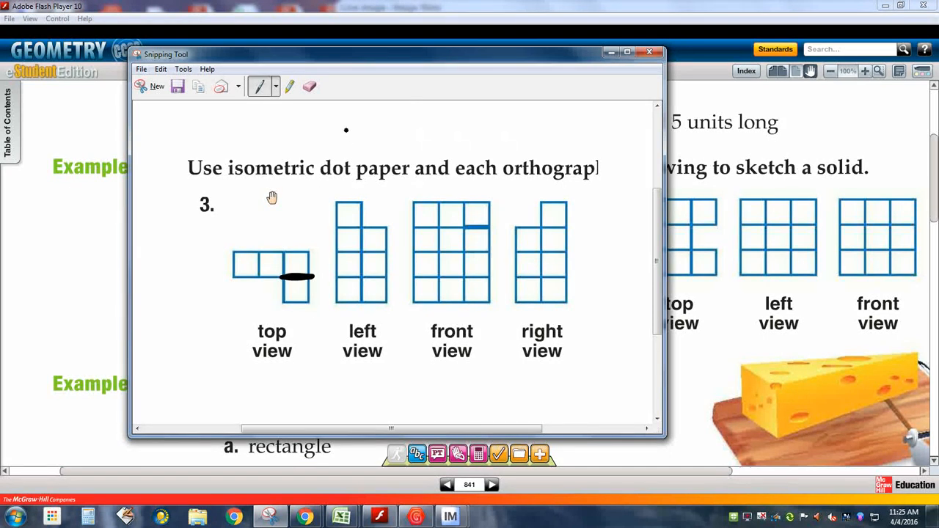
drag(345, 143, 426, 143)
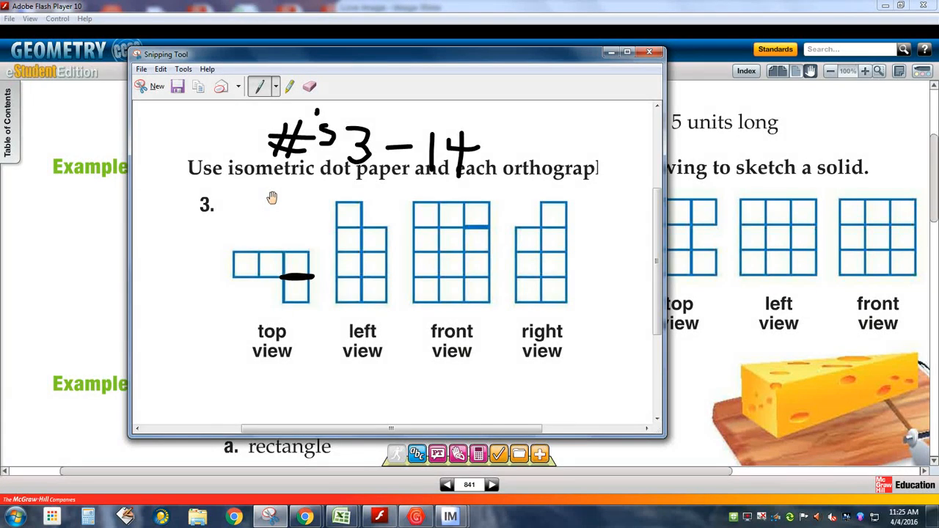
click(648, 52)
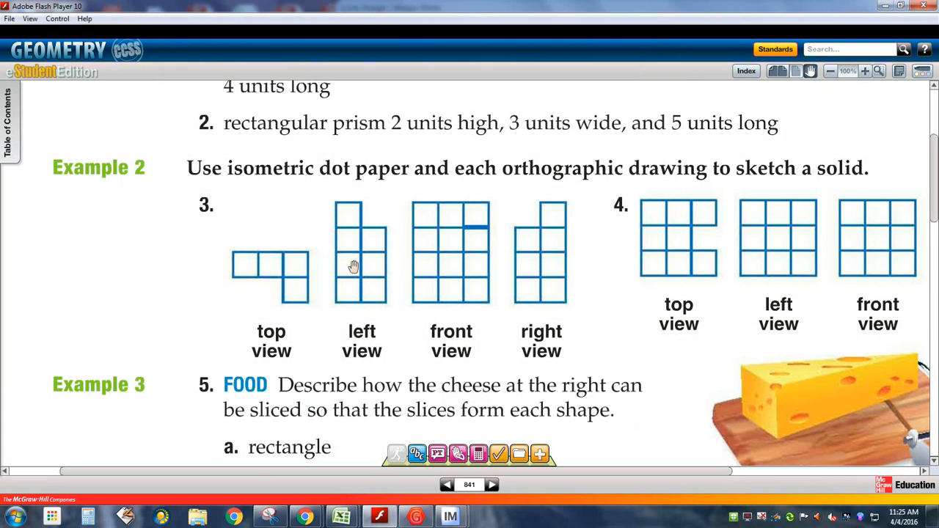
mouse_move(249, 314)
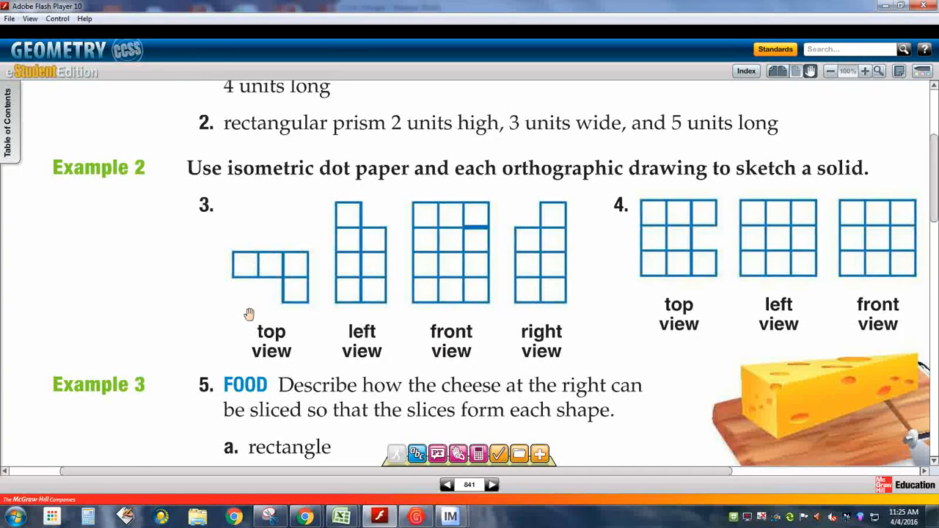